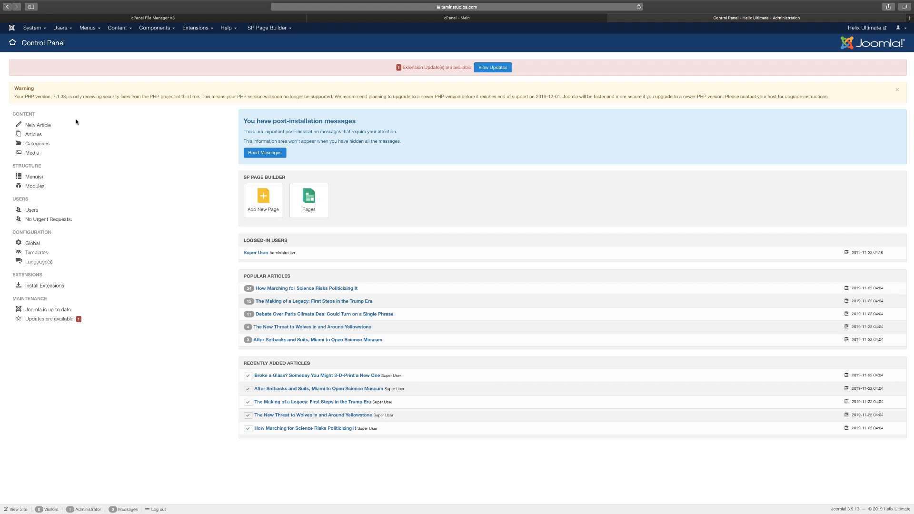
pyautogui.moveTo(535, 77)
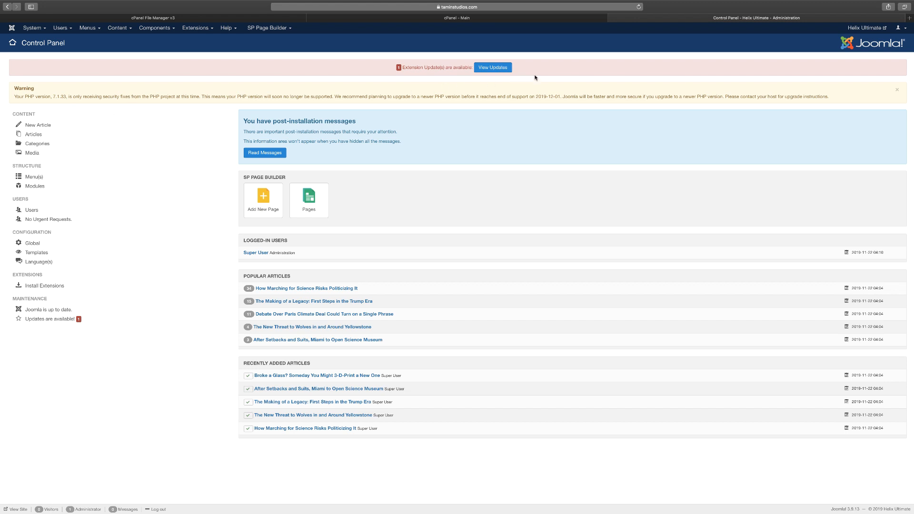
pyautogui.moveTo(519, 109)
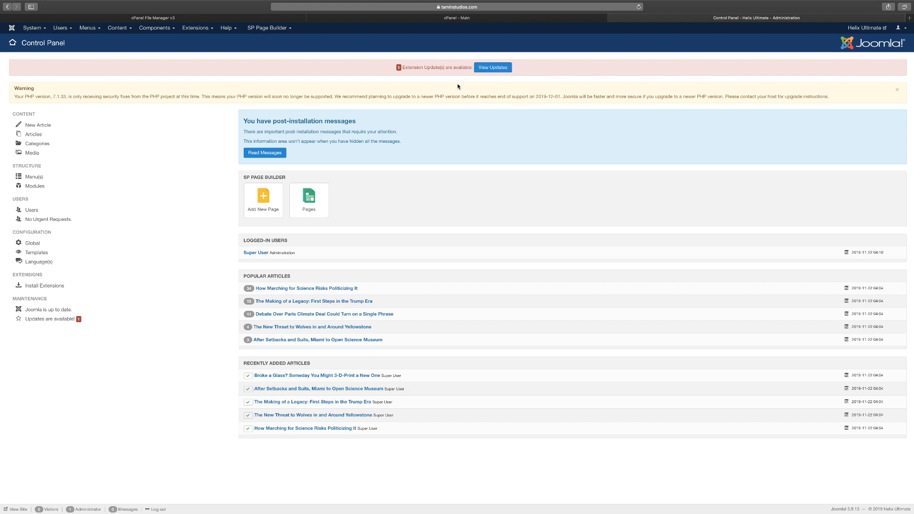
pyautogui.moveTo(41, 95)
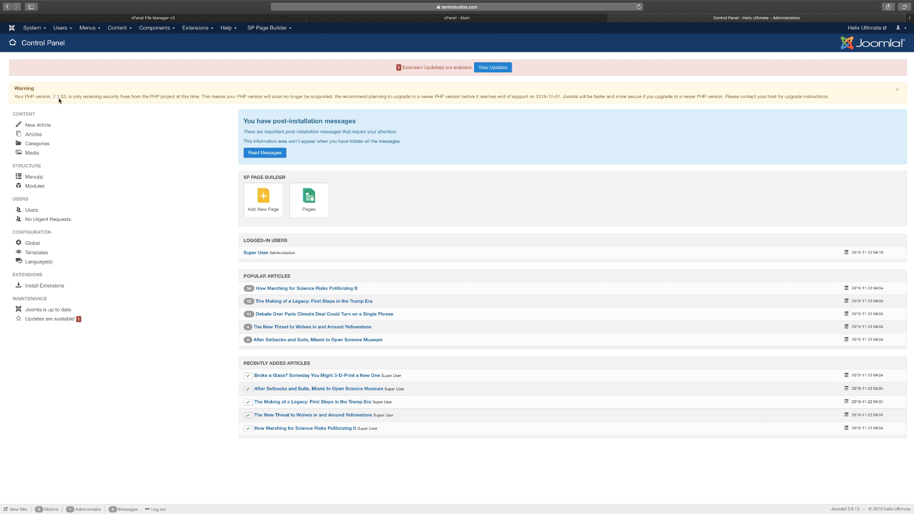
pyautogui.moveTo(524, 115)
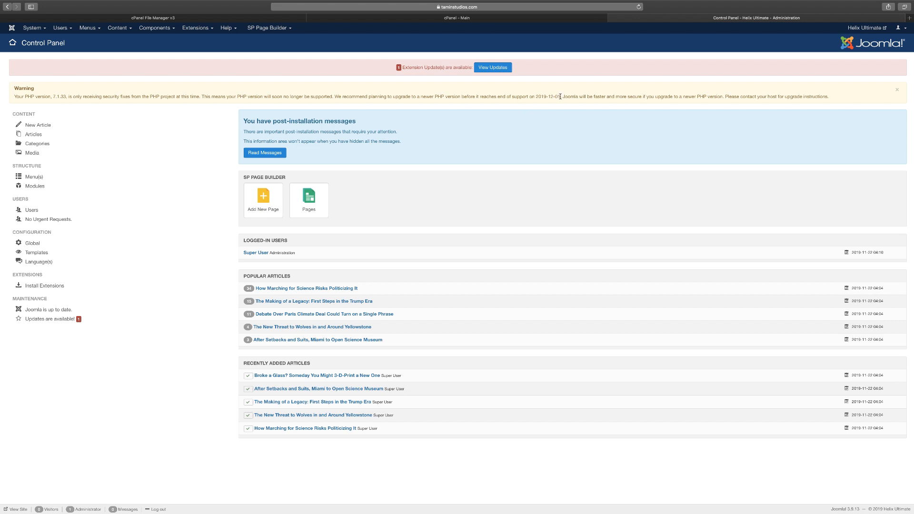
pyautogui.moveTo(538, 101)
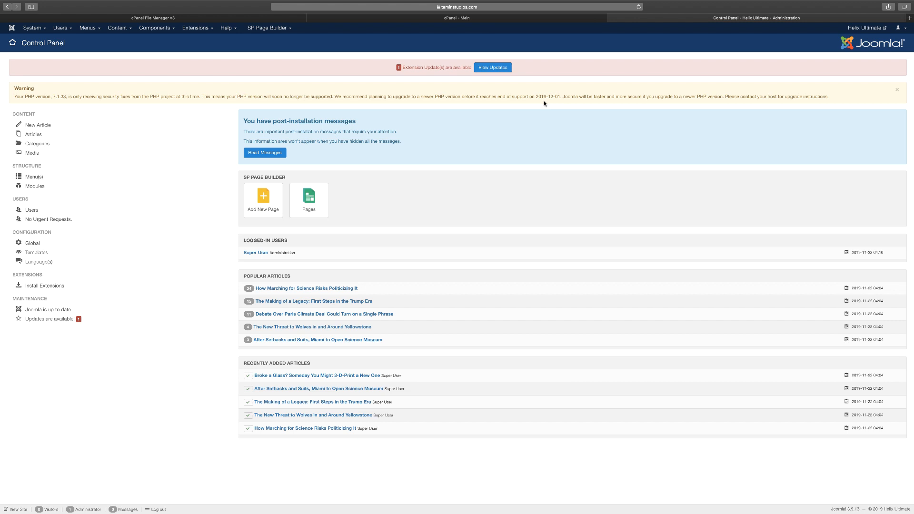
pyautogui.moveTo(574, 67)
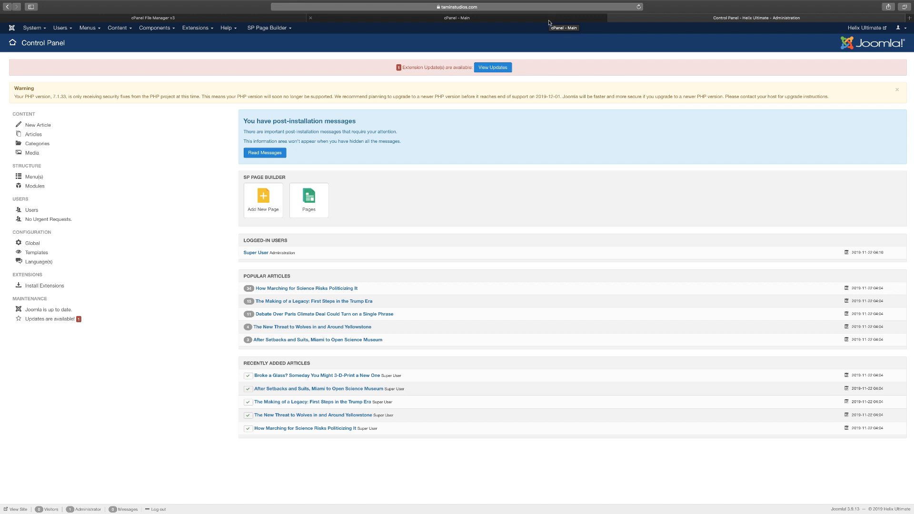
# Filter the cPanel tools with 'php' and open MultiPHP Manager
pyautogui.click(457, 17)
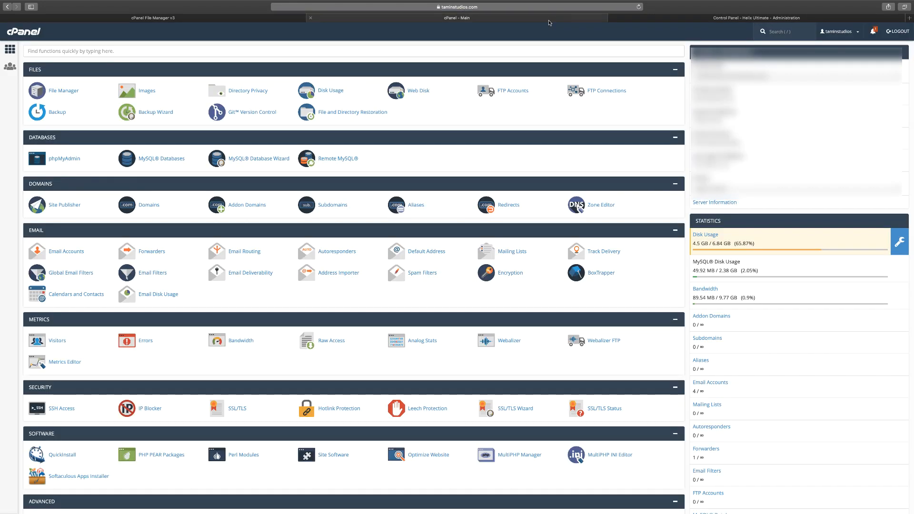
pyautogui.moveTo(534, 35)
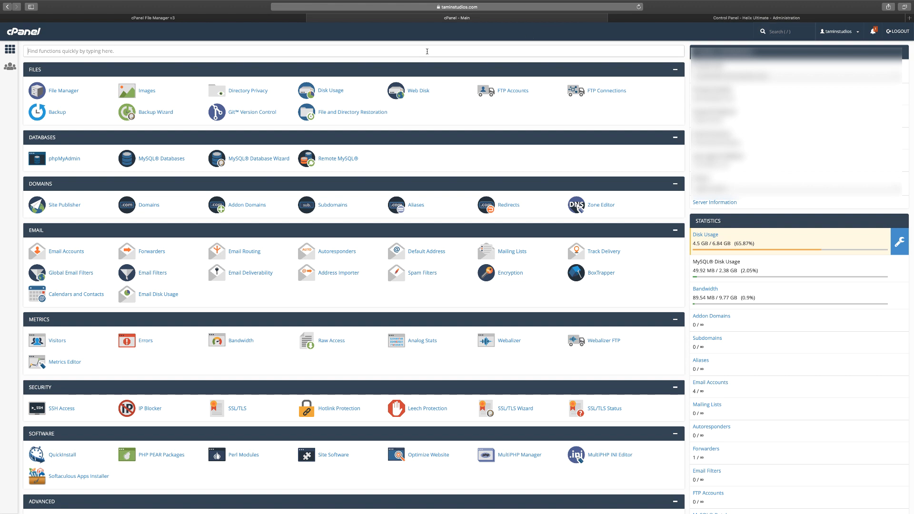
pyautogui.write('p')
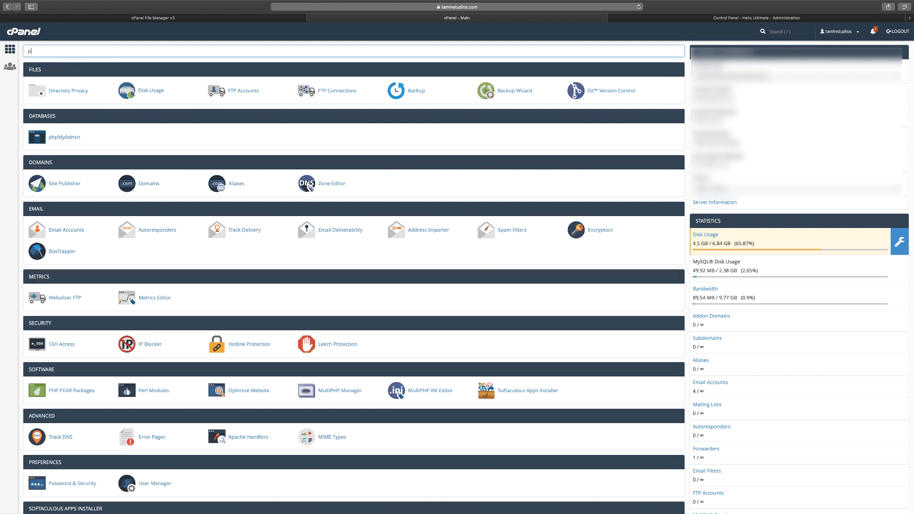
pyautogui.write('hp')
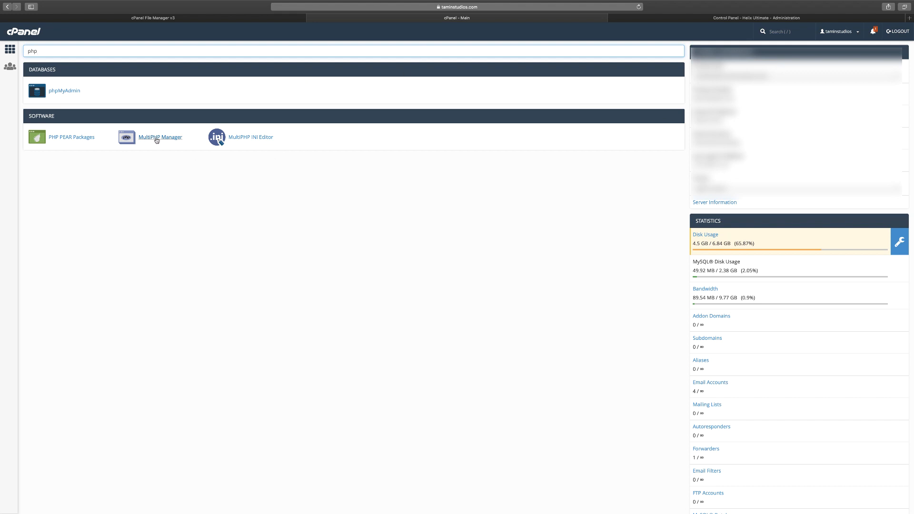
pyautogui.click(159, 137)
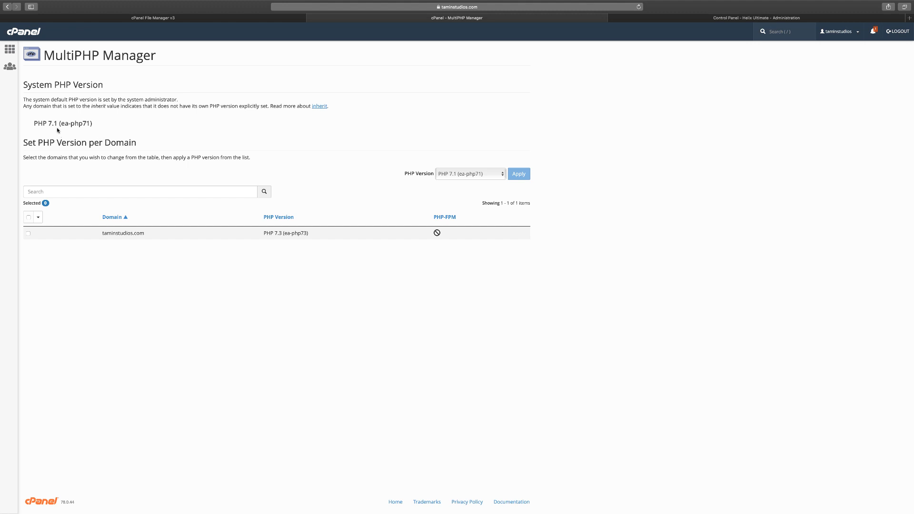
pyautogui.moveTo(472, 180)
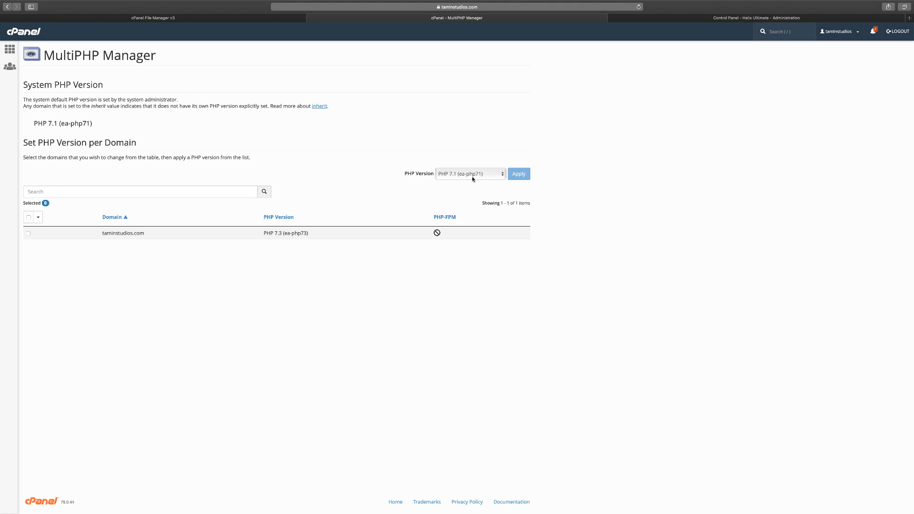
# Apply PHP 7.3 (ea-php73) to taminstudios.com, then return to the Joomla administration page
pyautogui.click(469, 173)
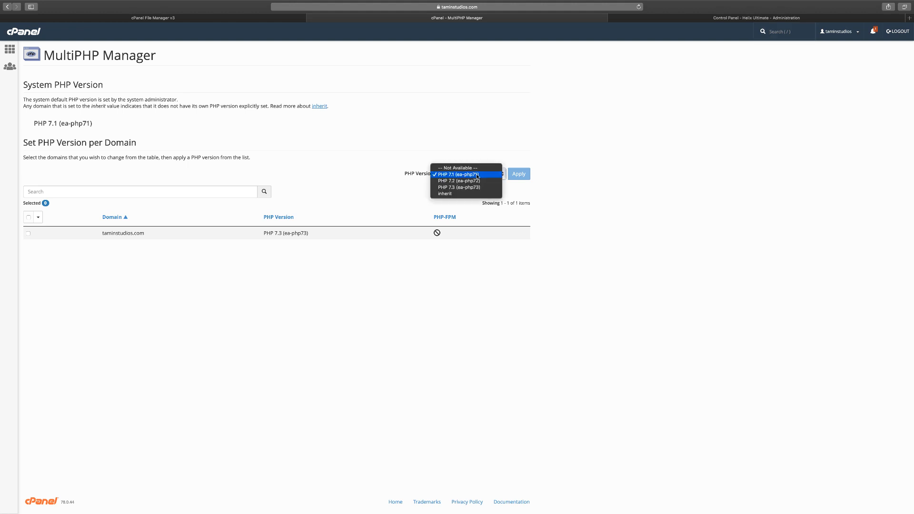
pyautogui.moveTo(458, 187)
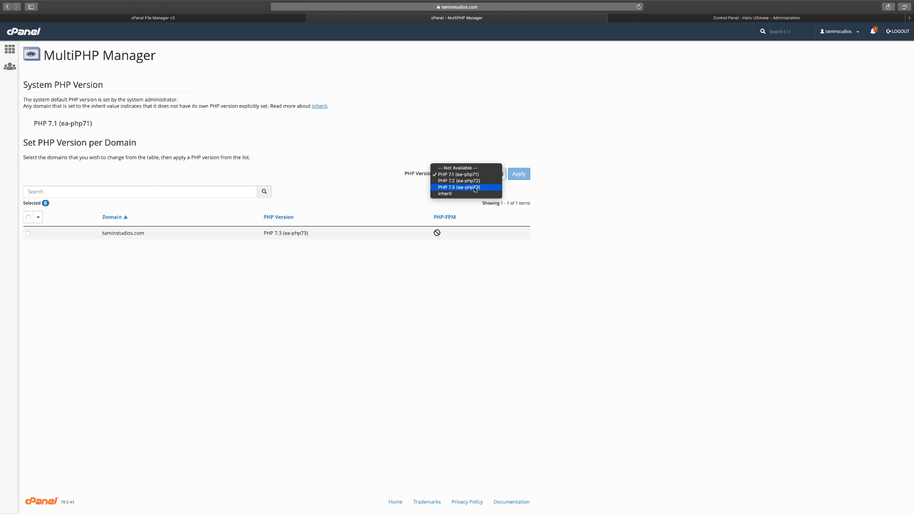
pyautogui.moveTo(465, 168)
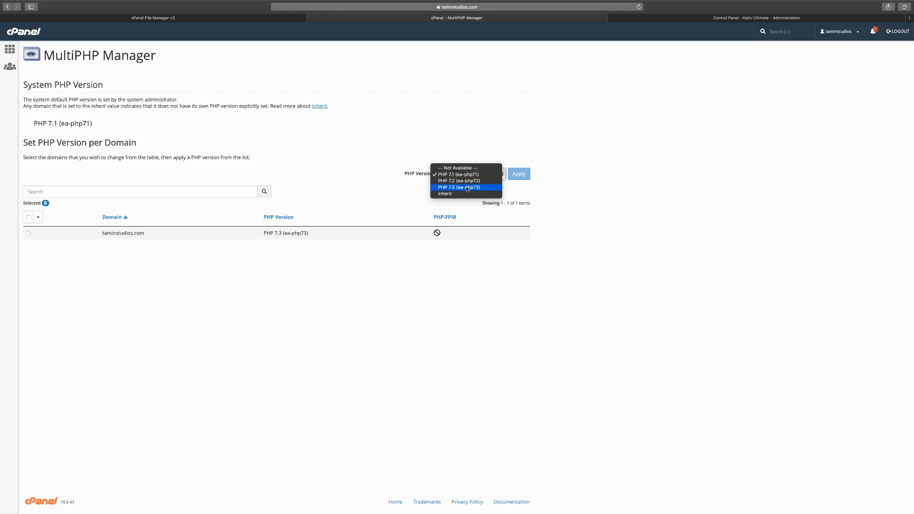
pyautogui.click(458, 174)
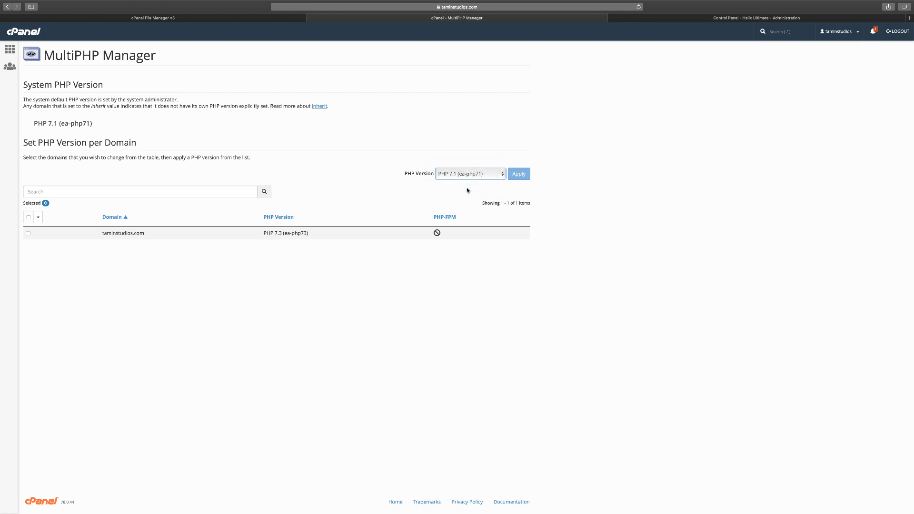
pyautogui.click(469, 174)
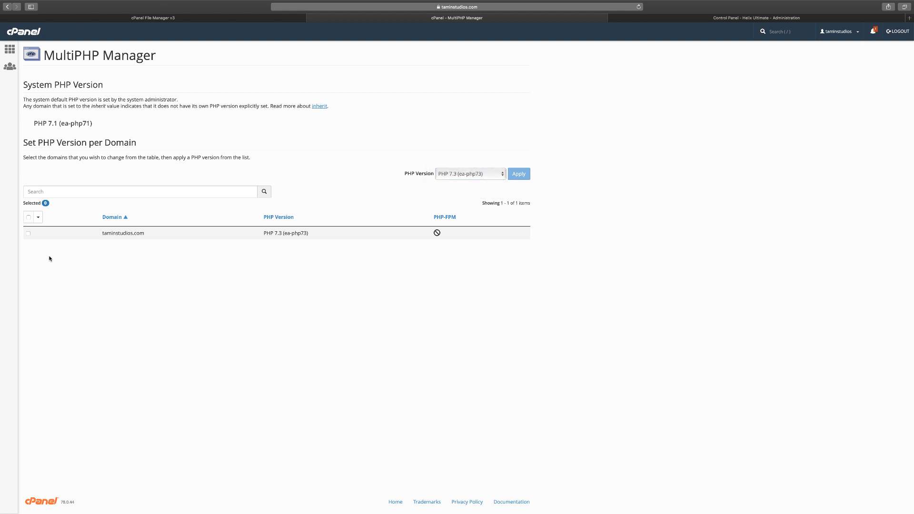
pyautogui.click(28, 233)
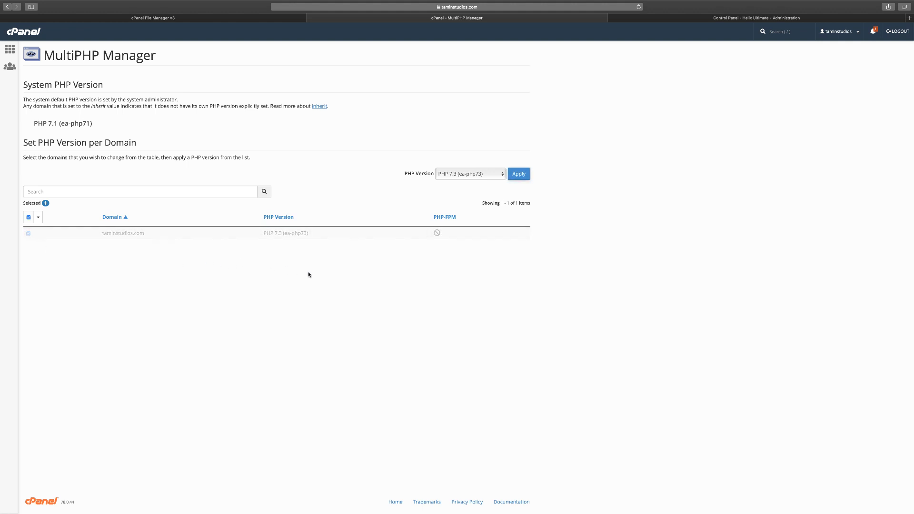
pyautogui.click(519, 174)
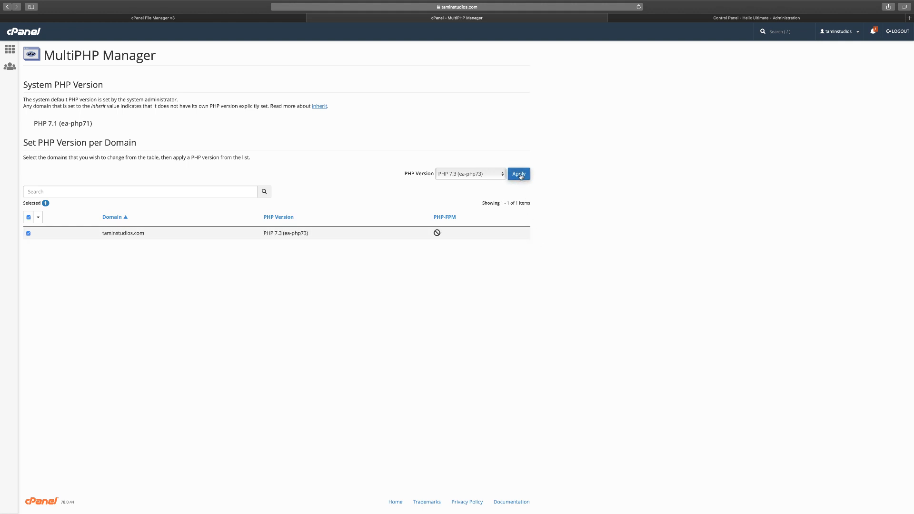
pyautogui.click(518, 174)
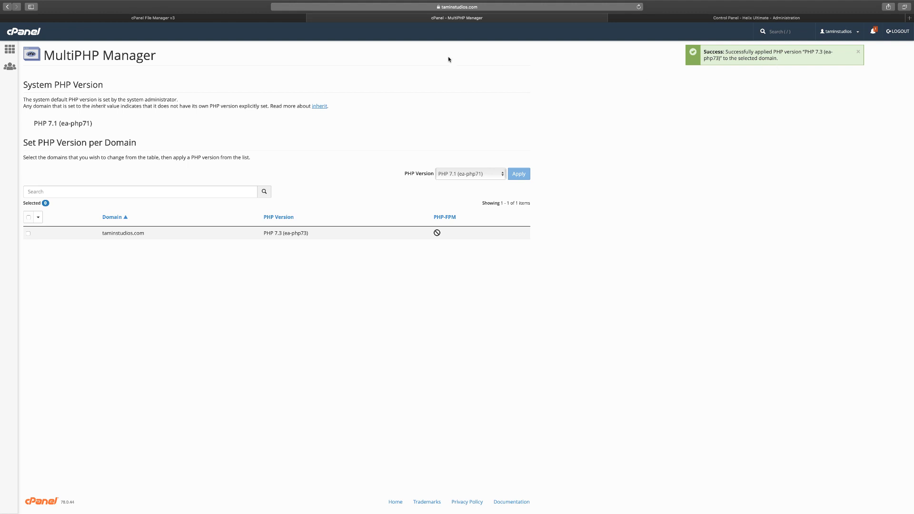
pyautogui.click(756, 17)
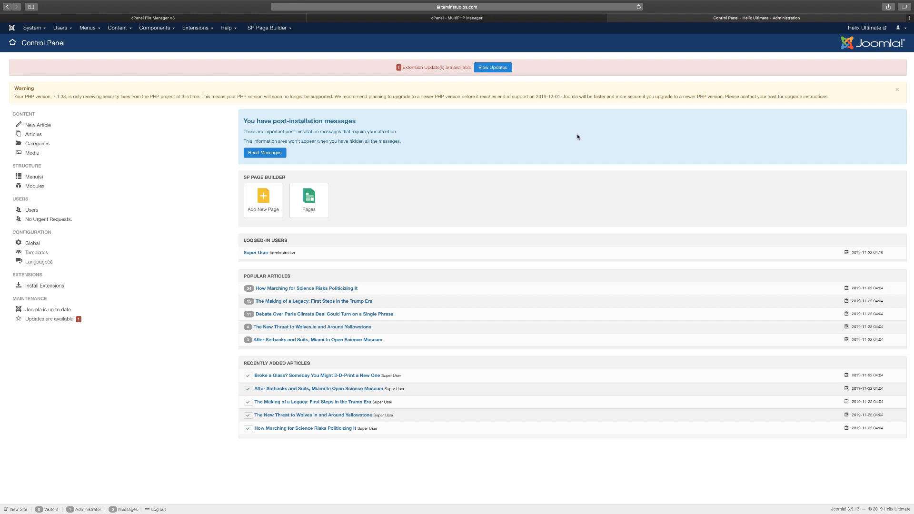
pyautogui.moveTo(634, 122)
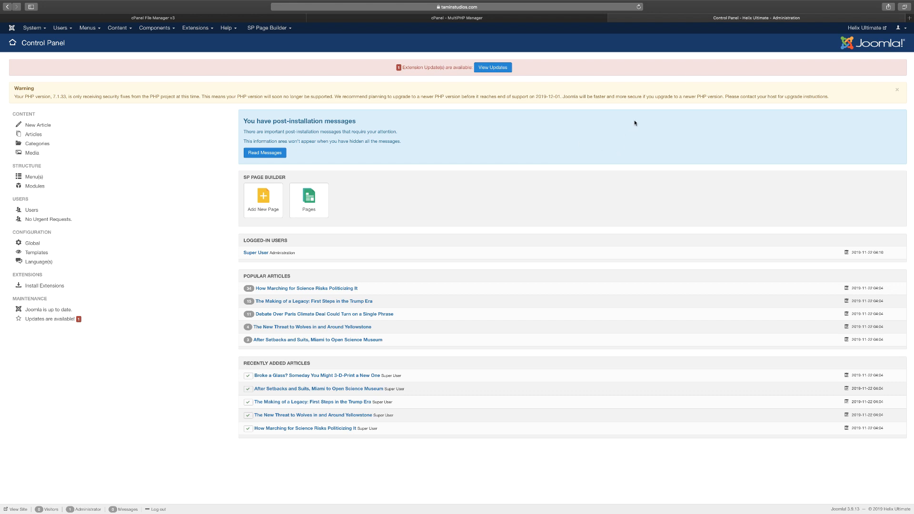
pyautogui.moveTo(644, 34)
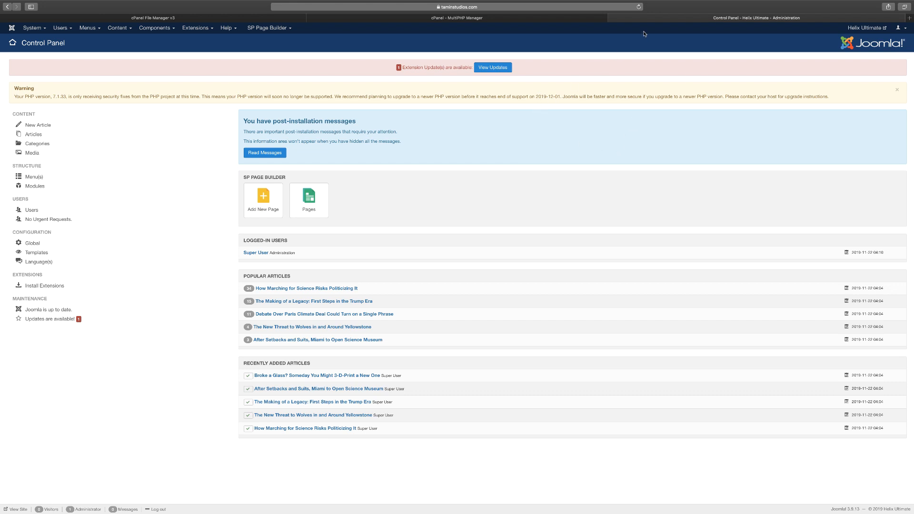
pyautogui.moveTo(639, 7)
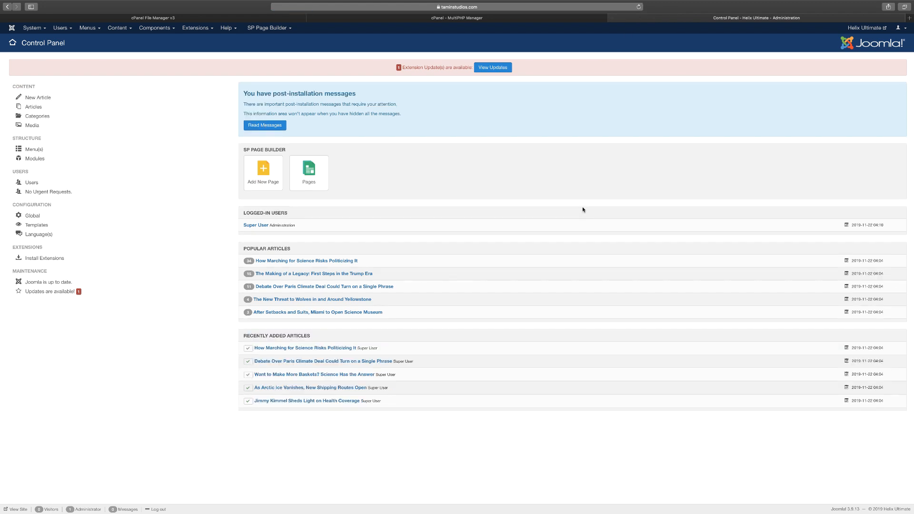
pyautogui.moveTo(440, 85)
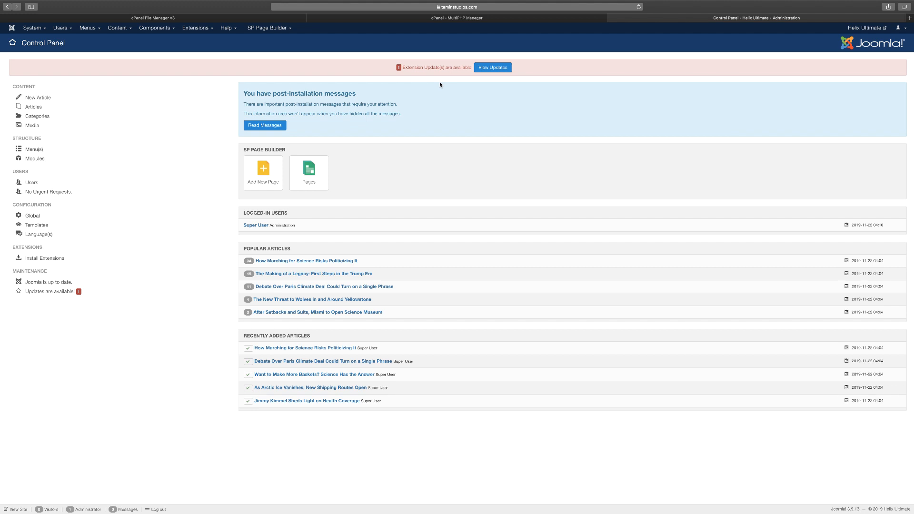